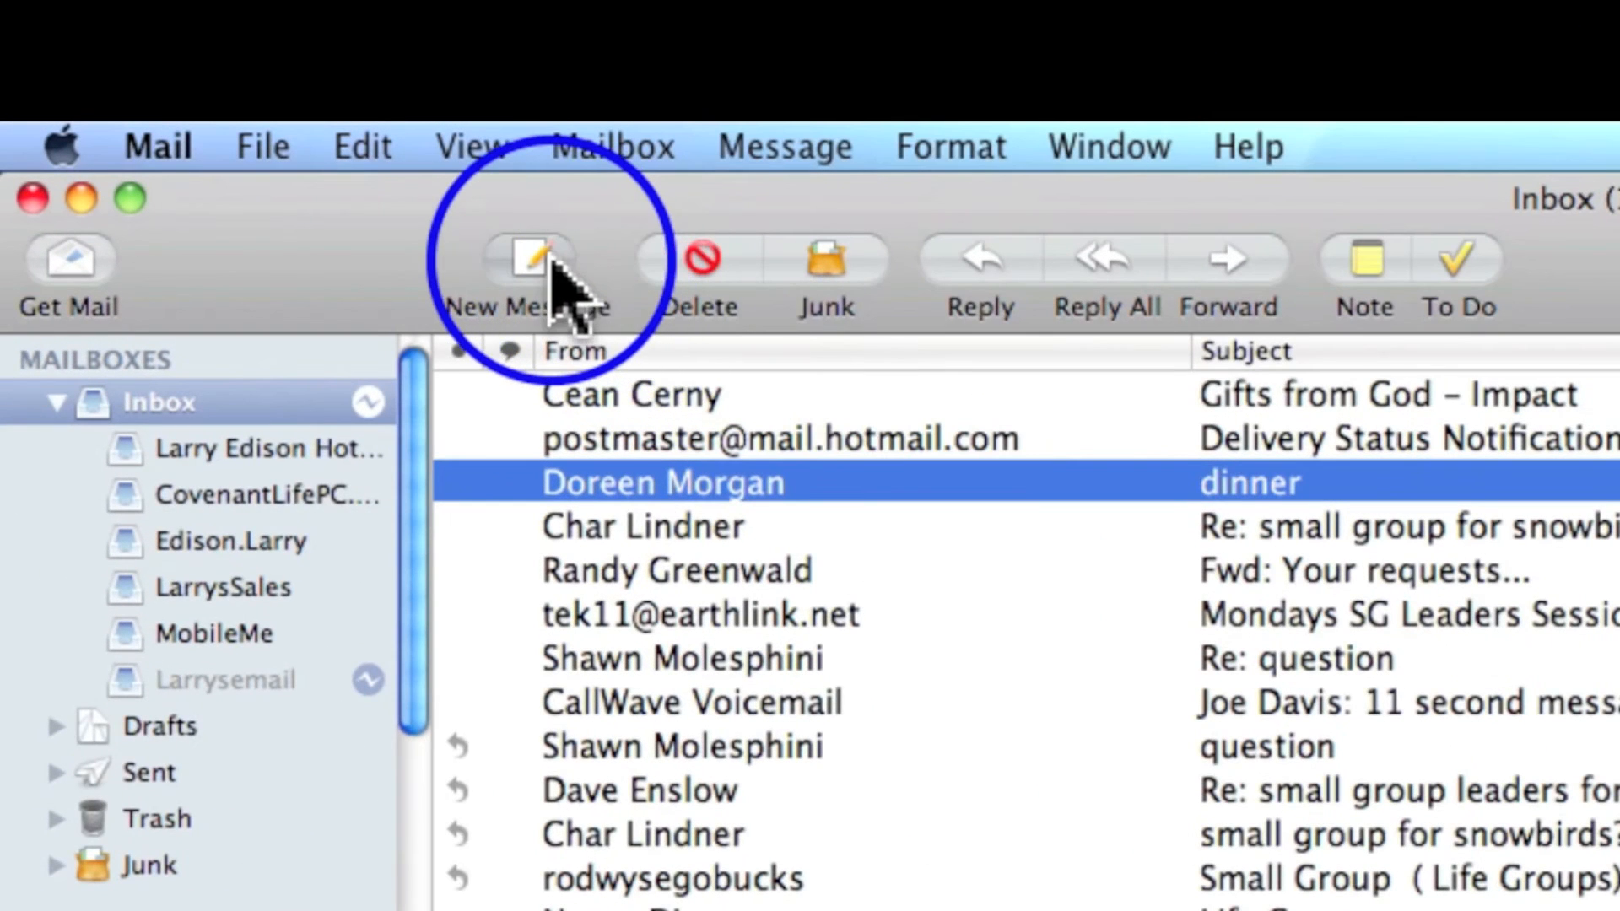
- Open a blank new message window from the Mail toolbar
{"action": "left_click", "coordinate": [529, 268]}
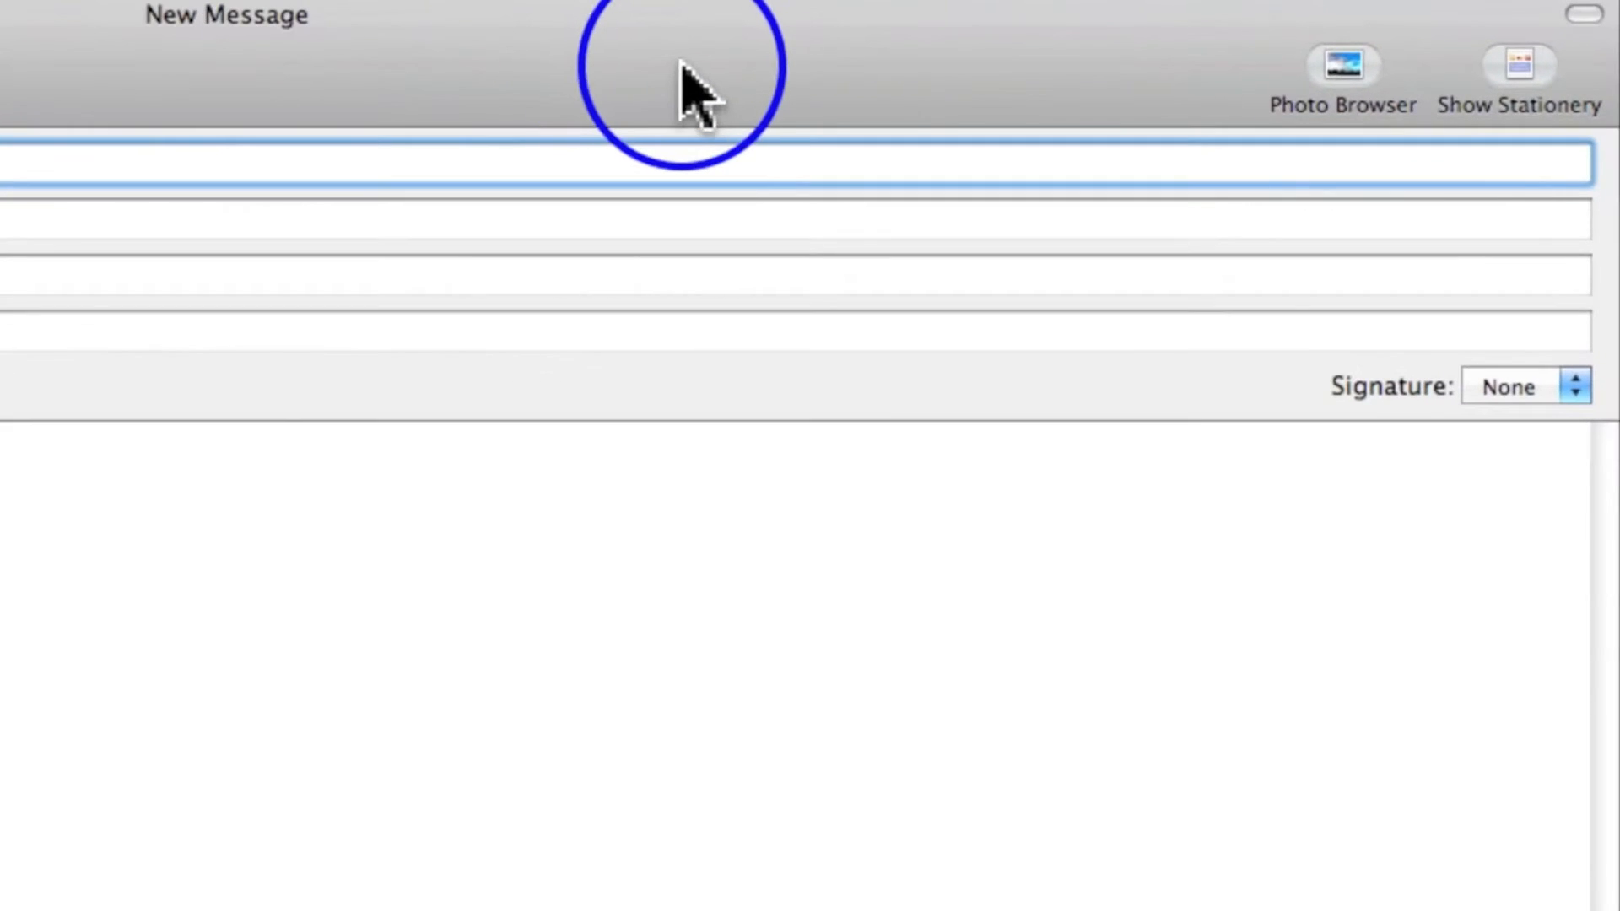
{"action": "mouse_move", "coordinate": [961, 83]}
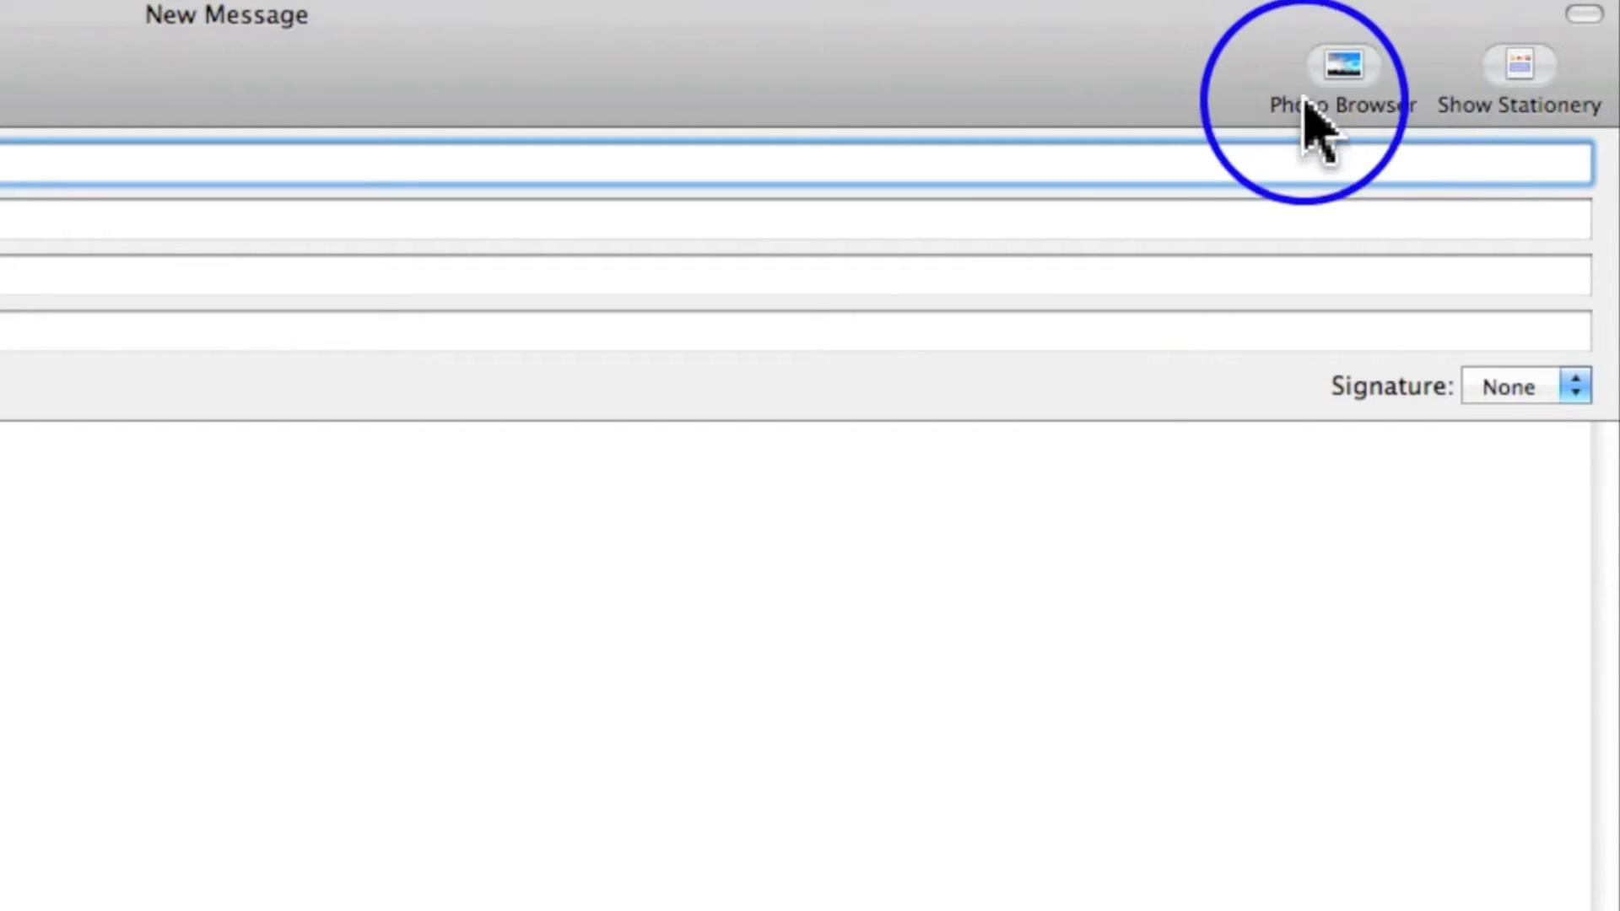
- Drag the Edison family photo from Photo Browser into the message body
{"action": "left_click", "coordinate": [1342, 68]}
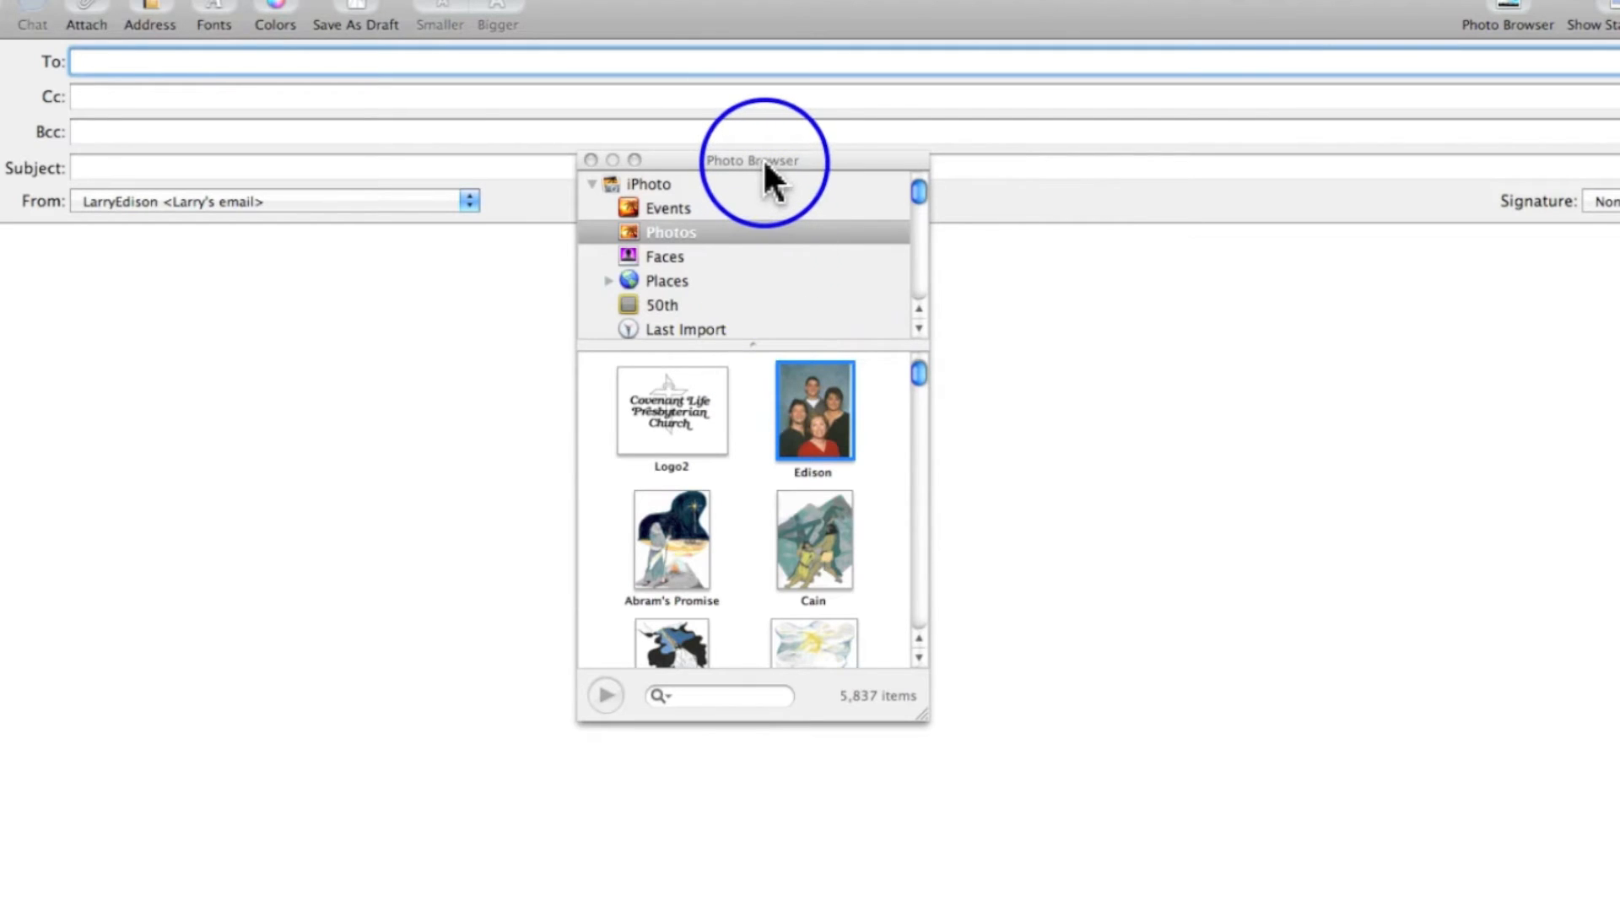
{"action": "left_click_drag", "start_coordinate": [751, 161], "coordinate": [1128, 216]}
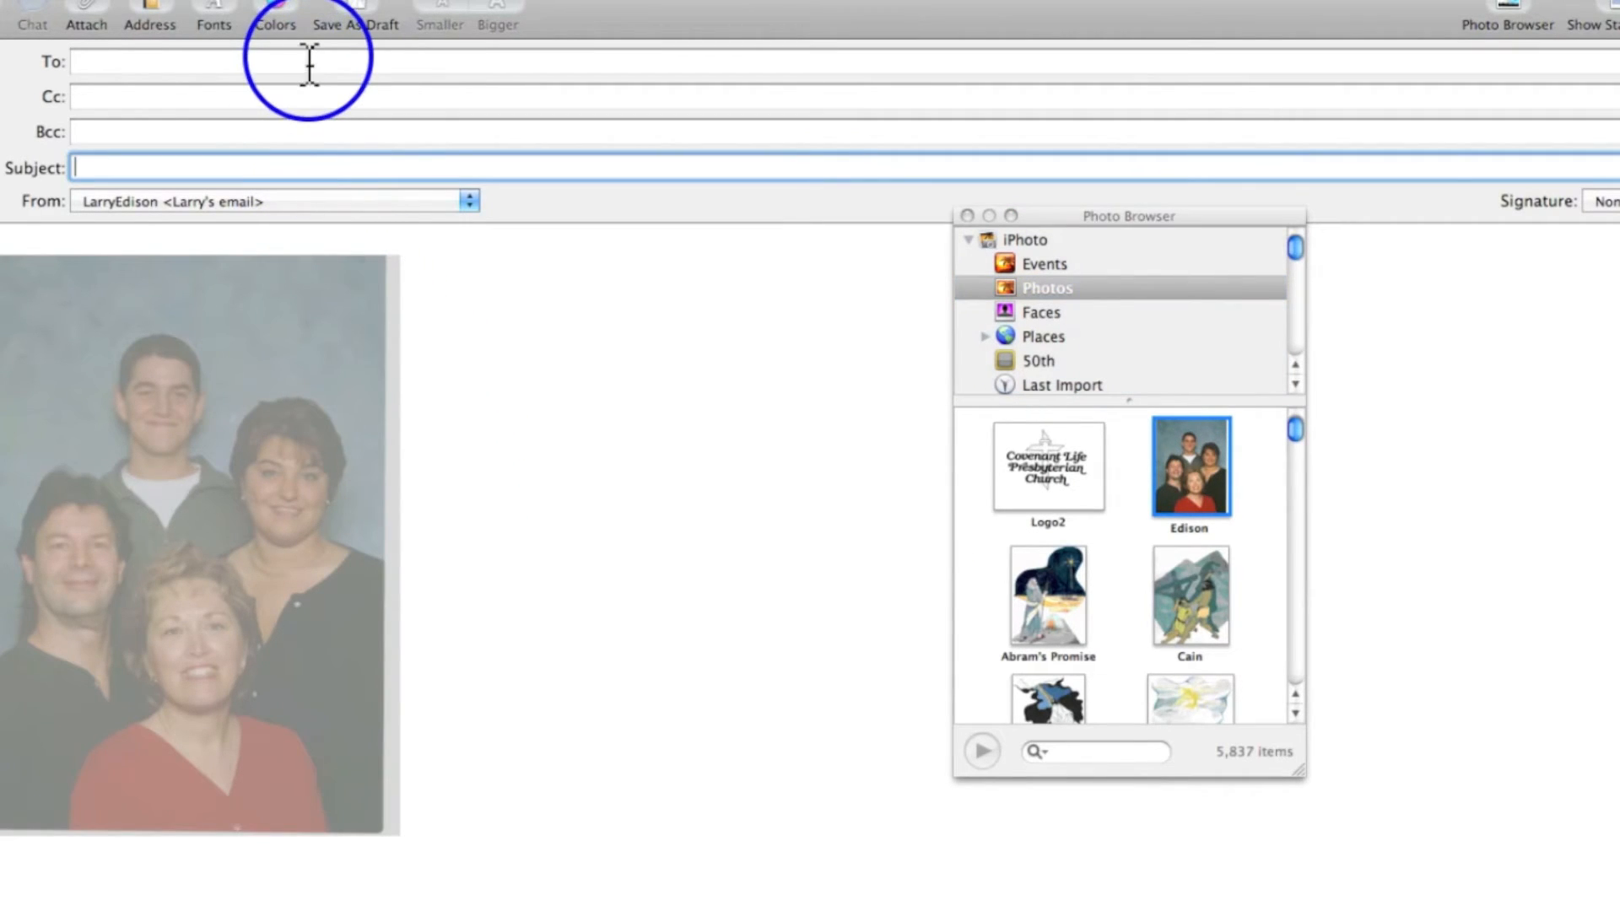
{"action": "type", "text": "jdfklas"}
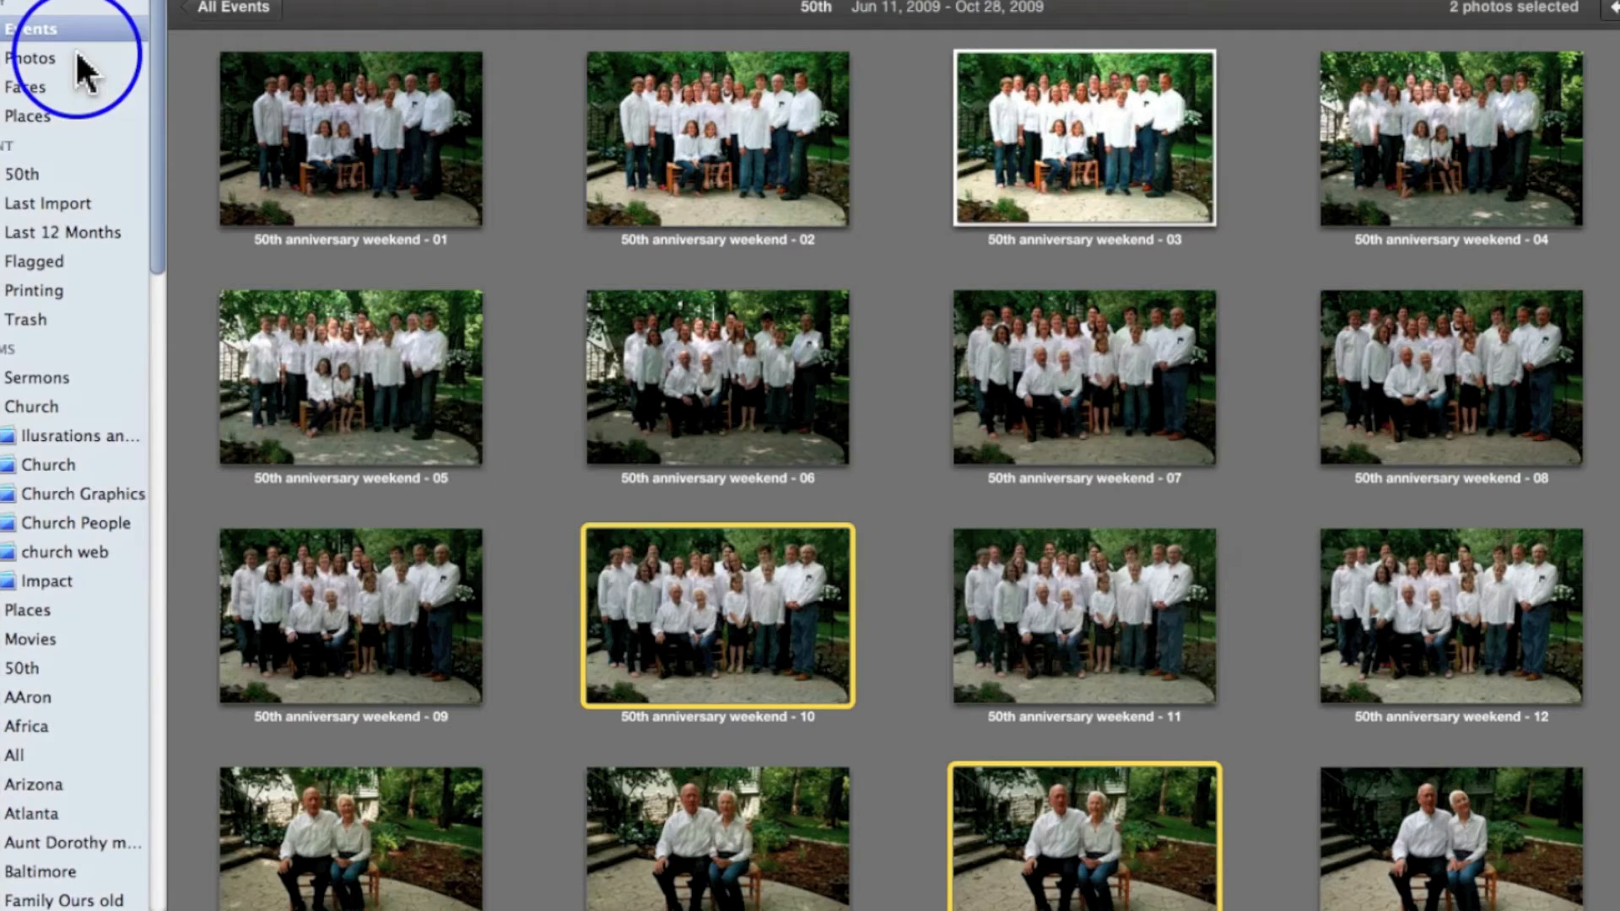
{"action": "mouse_move", "coordinate": [791, 321]}
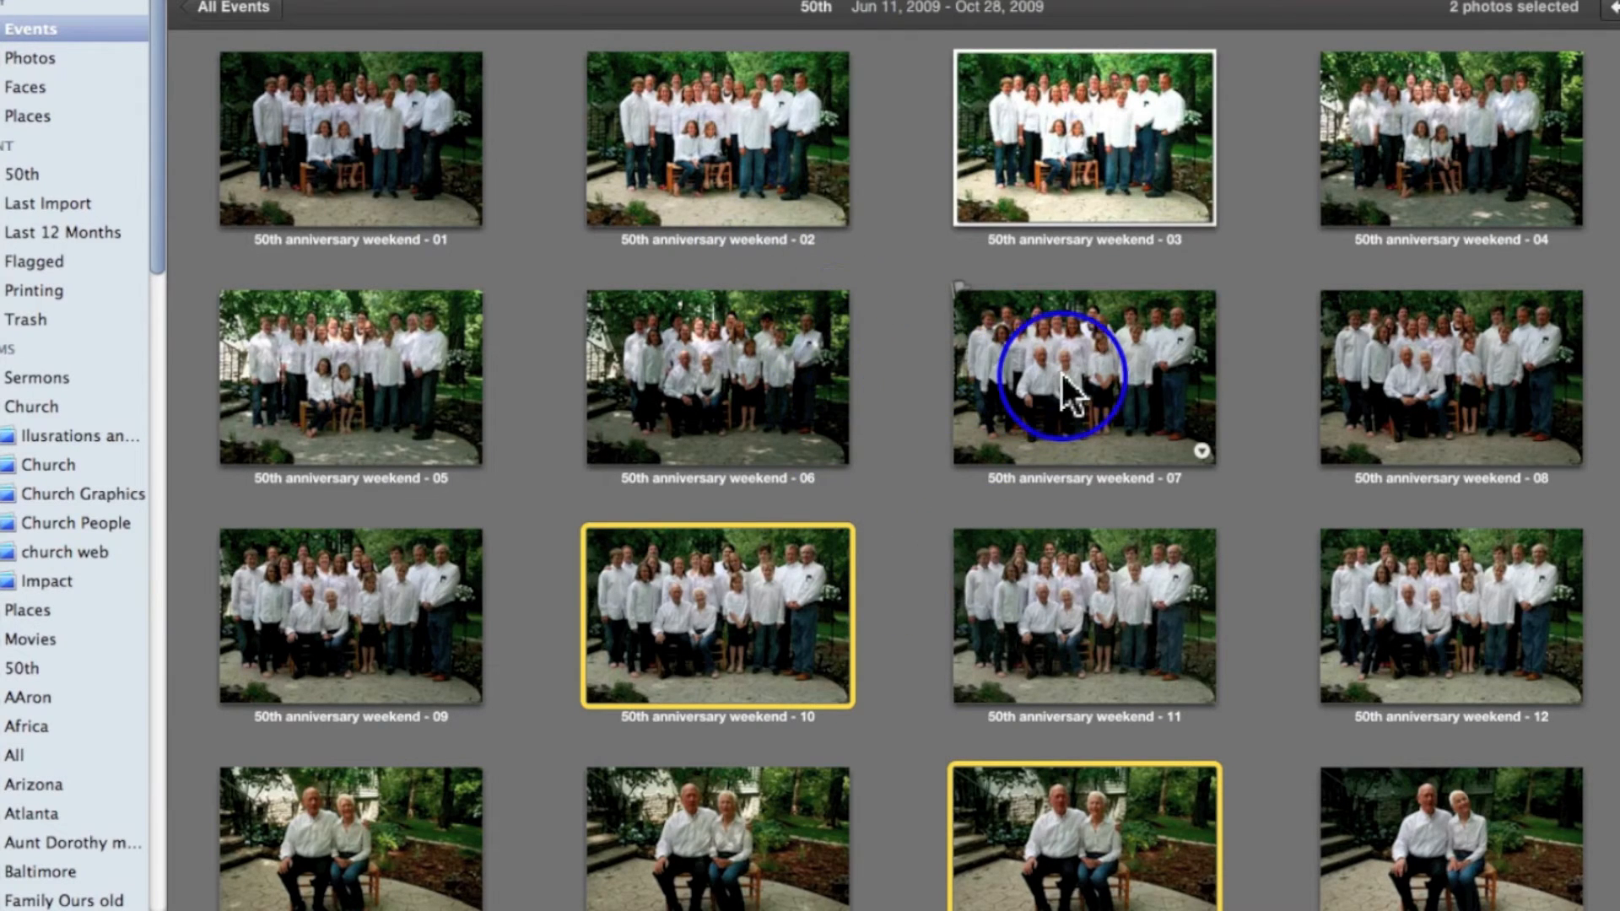
- Add 50th anniversary weekend photos 07 and 06 to the selection
{"action": "left_click", "coordinate": [1082, 378]}
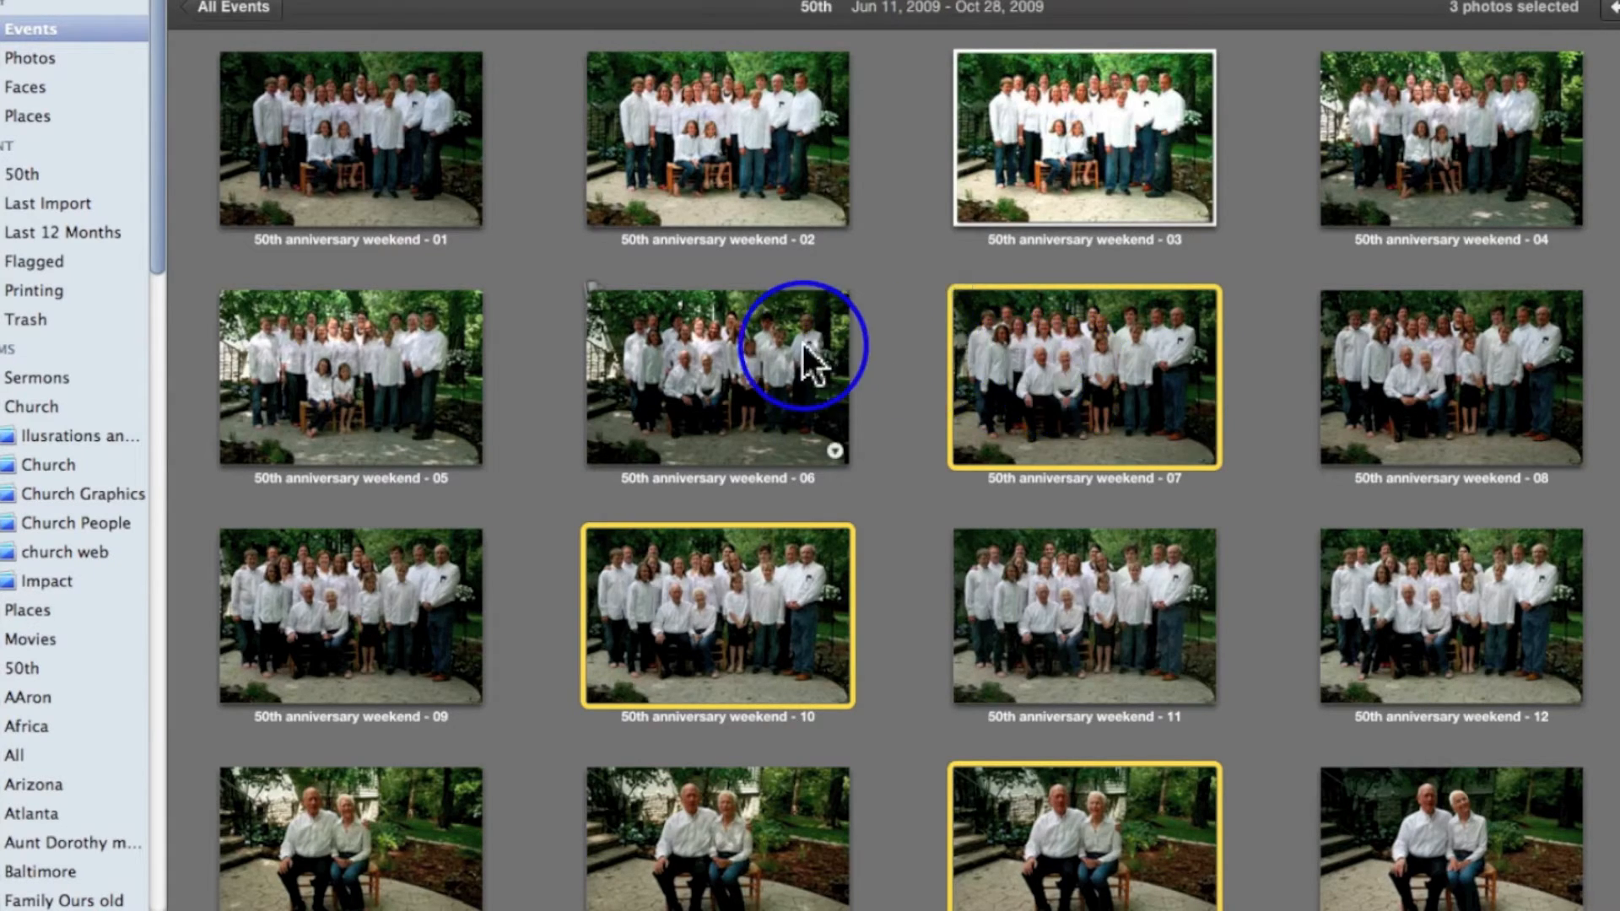
{"action": "left_click", "coordinate": [717, 377]}
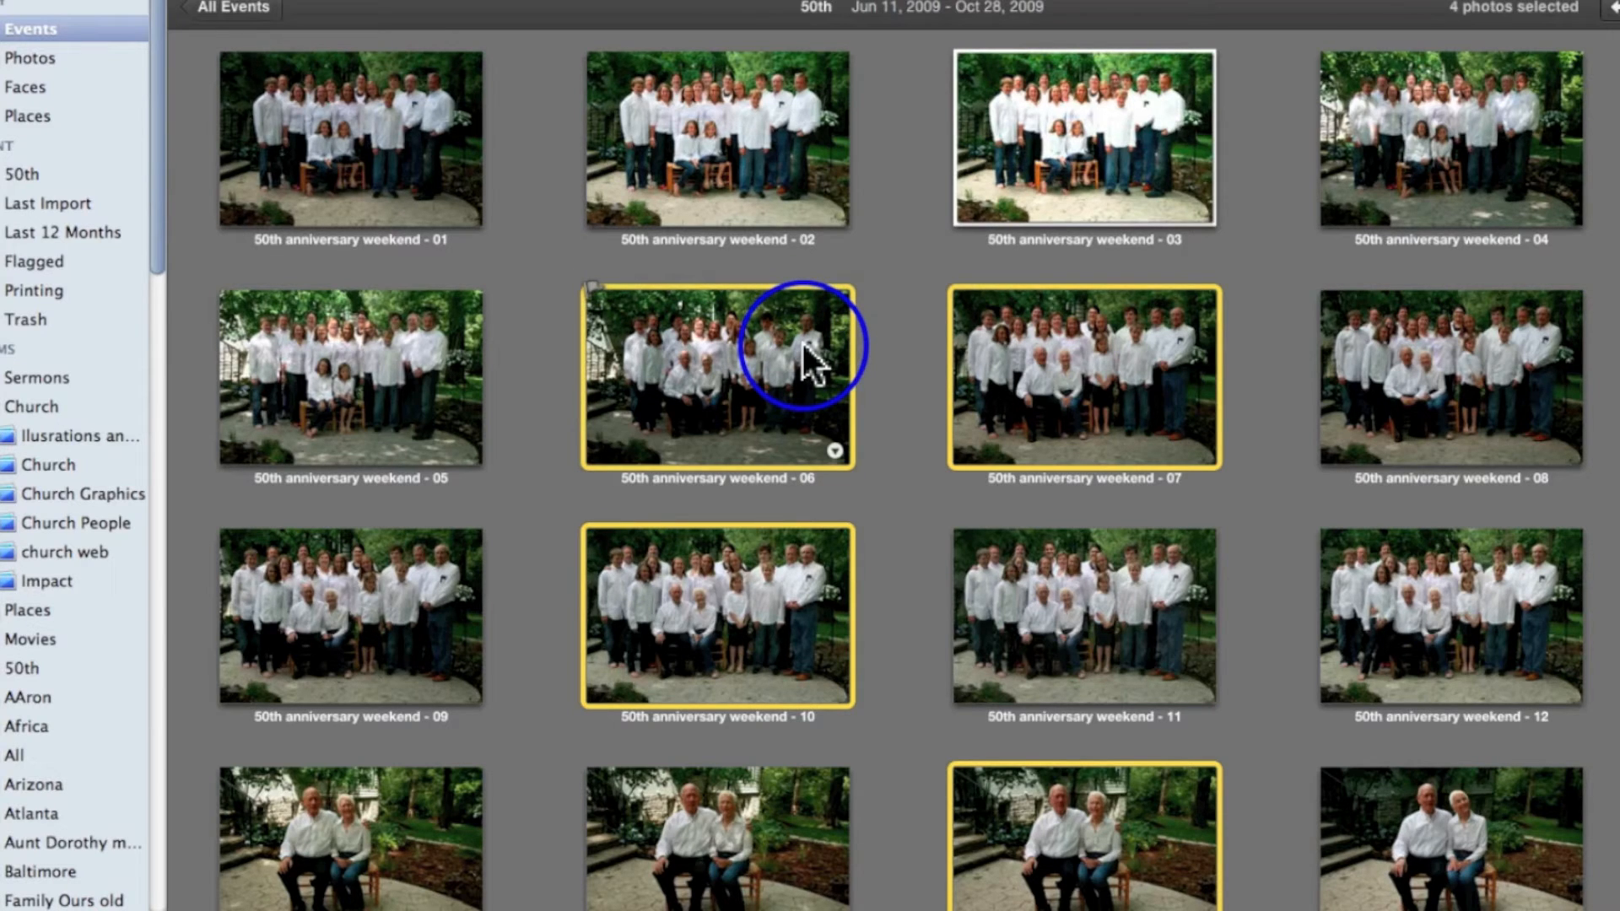
{"action": "mouse_move", "coordinate": [873, 434]}
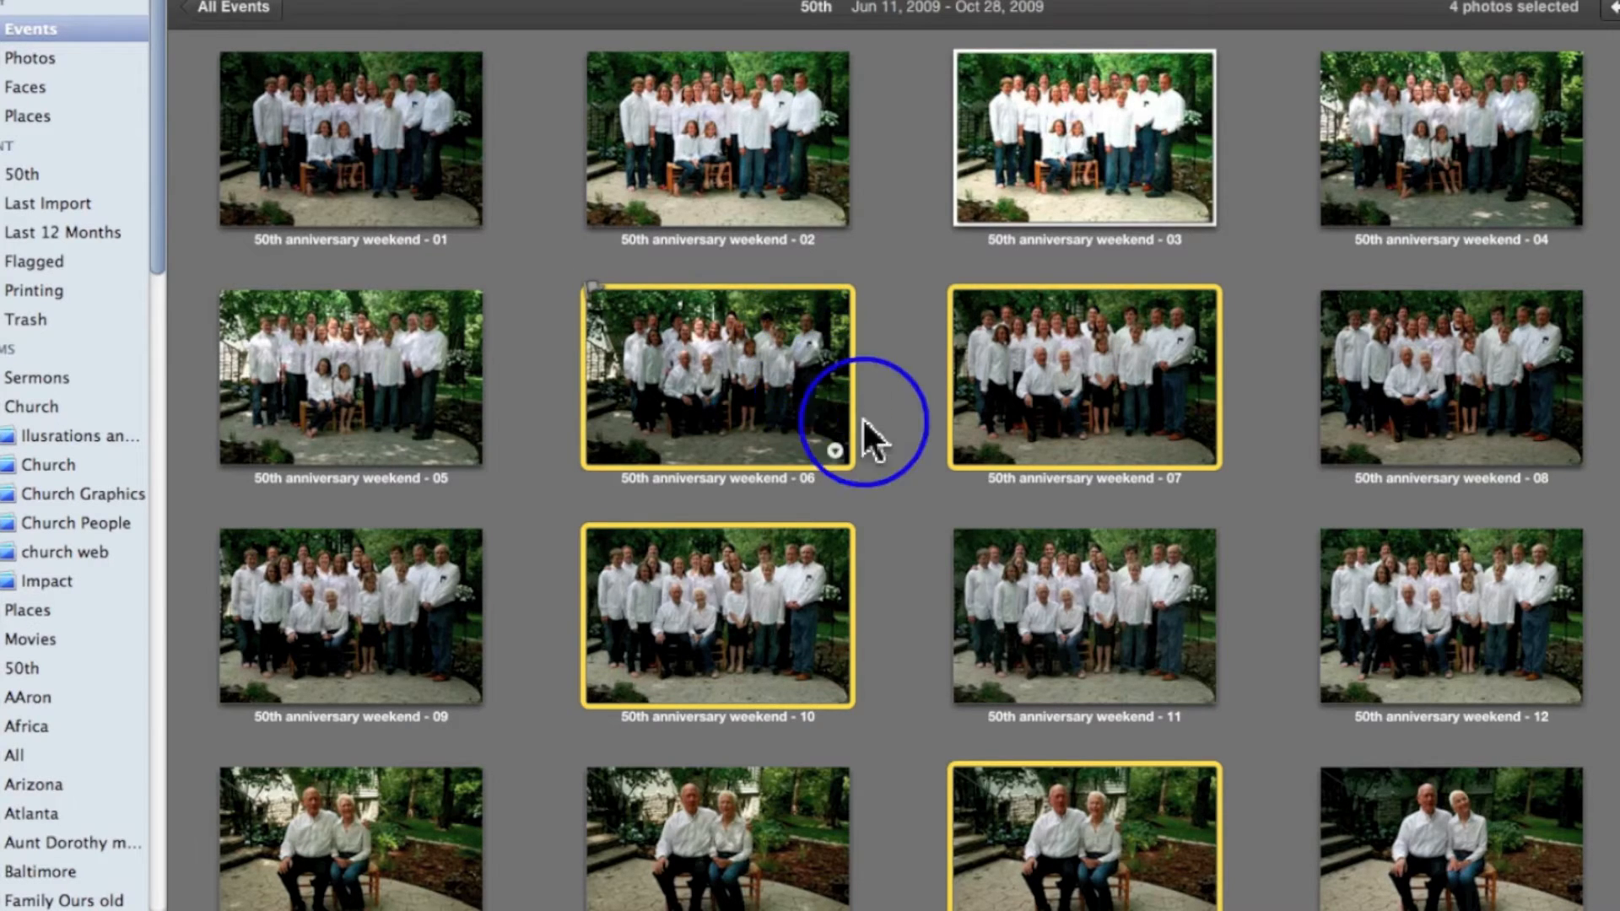
{"action": "left_click", "coordinate": [1083, 616]}
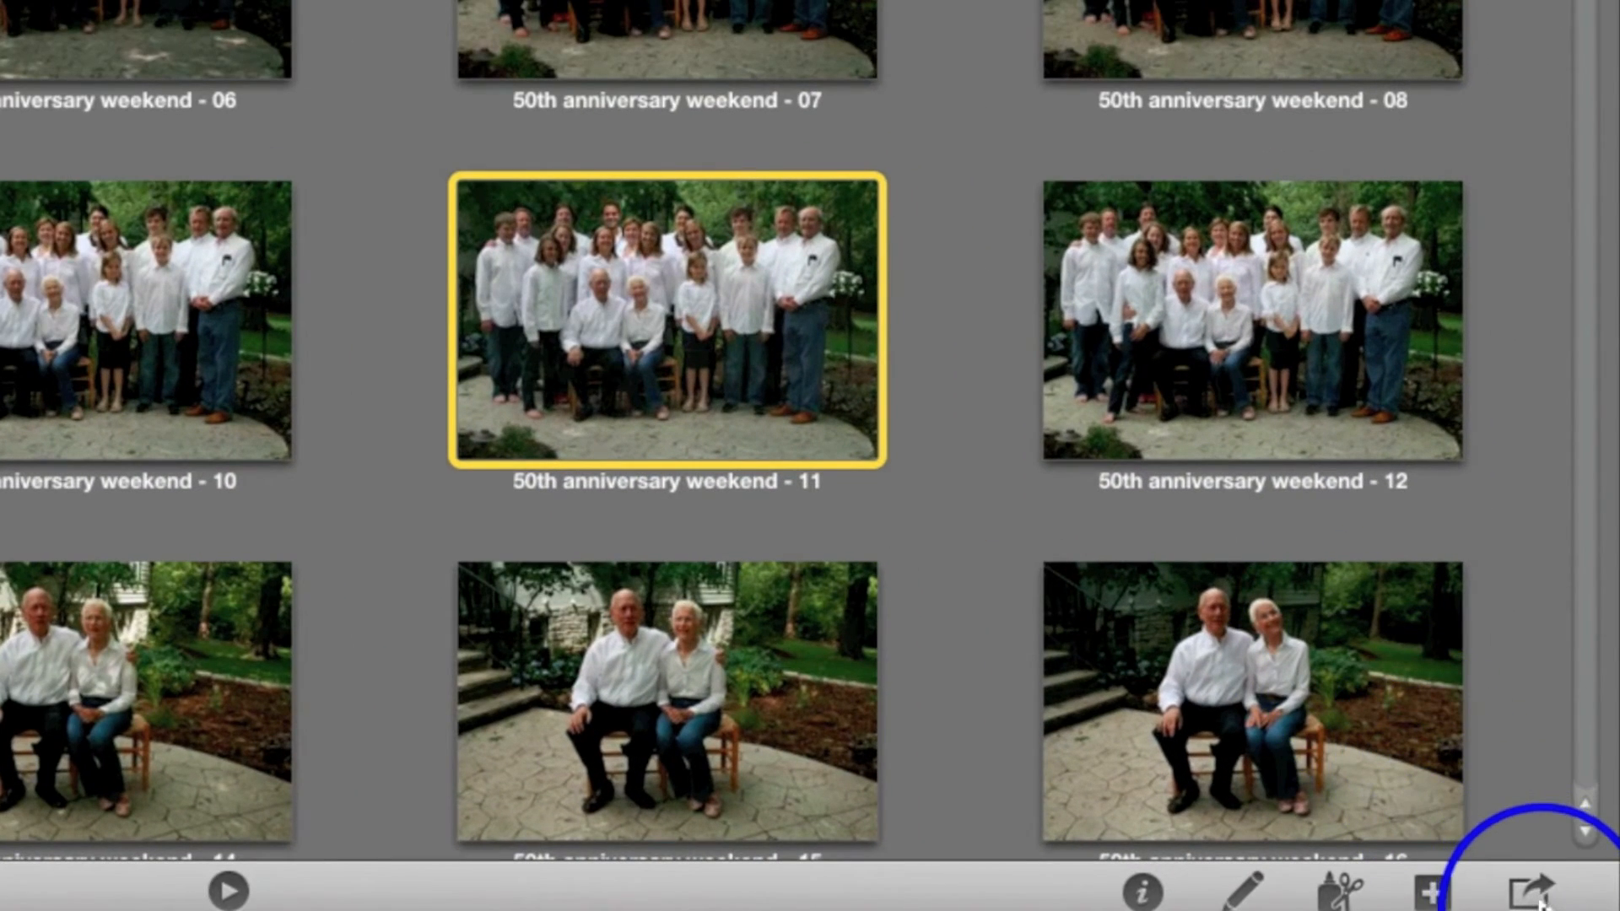
{"action": "mouse_move", "coordinate": [1533, 887]}
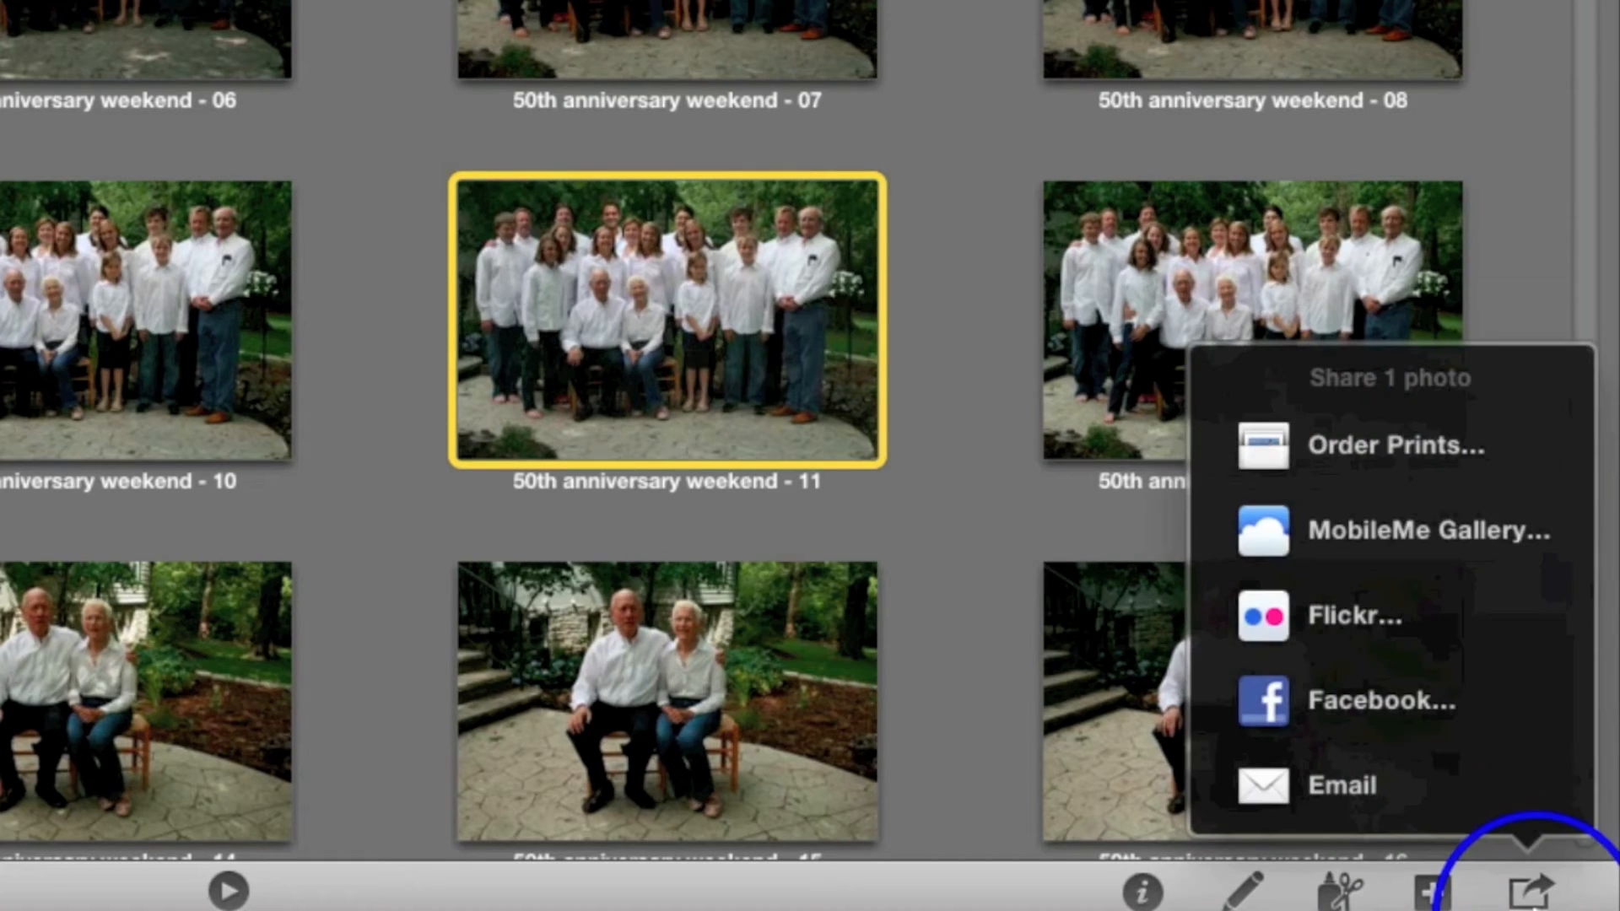
- Share photo 50th anniversary weekend - 11 by email from the toolbar
{"action": "left_click", "coordinate": [1353, 785]}
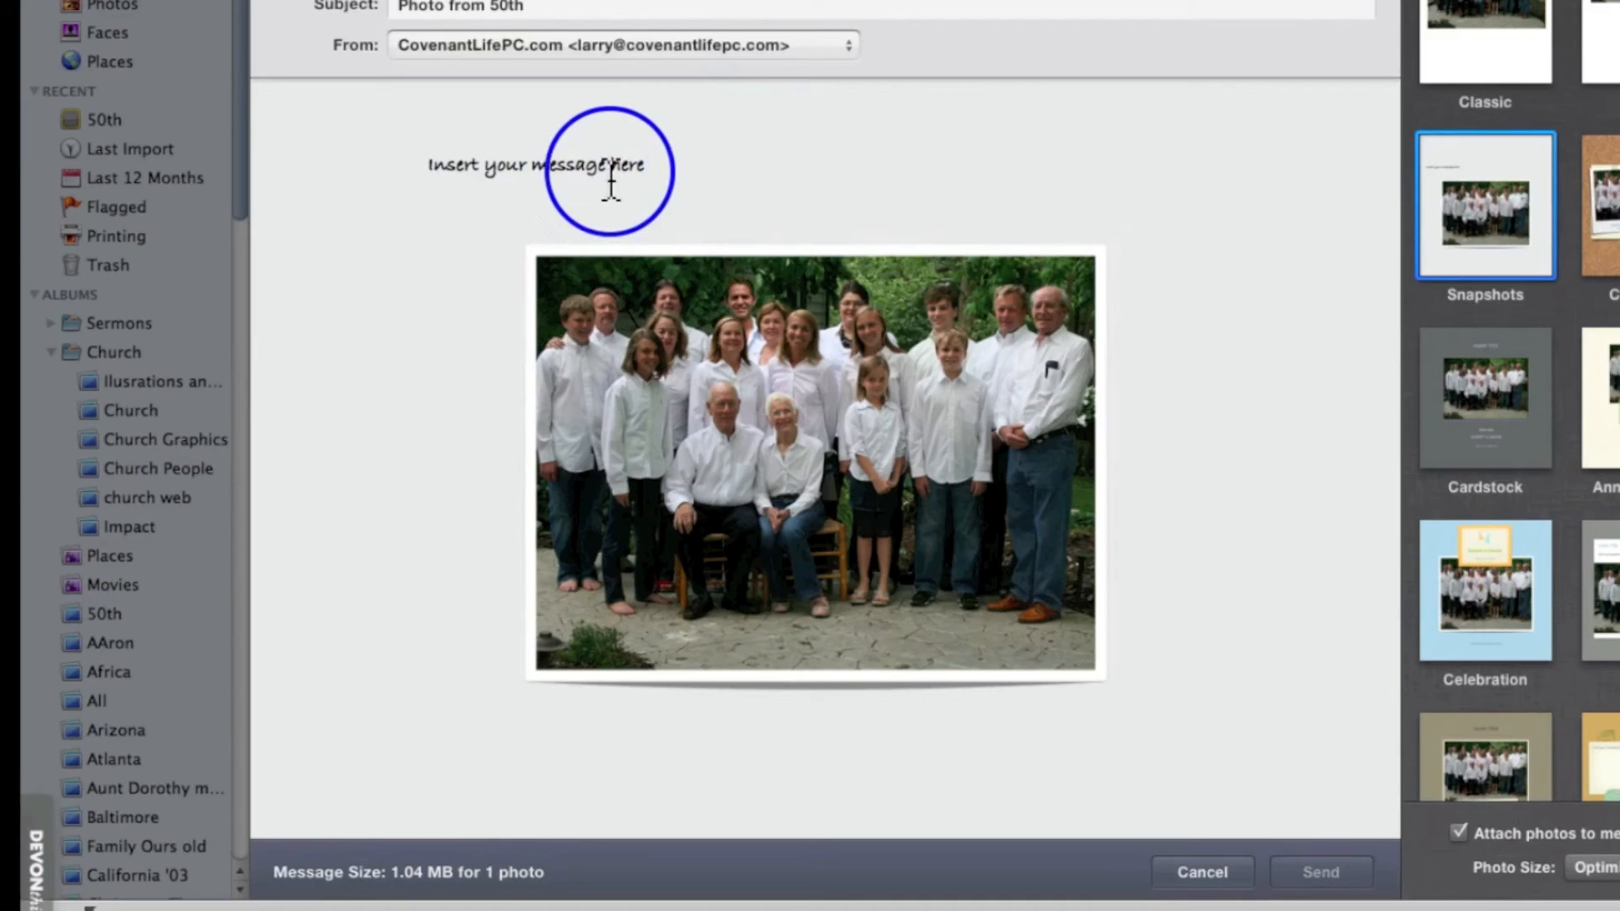
- Replace the message with 'Type my own message' and the subject with 'subject'
{"action": "left_click", "coordinate": [609, 165]}
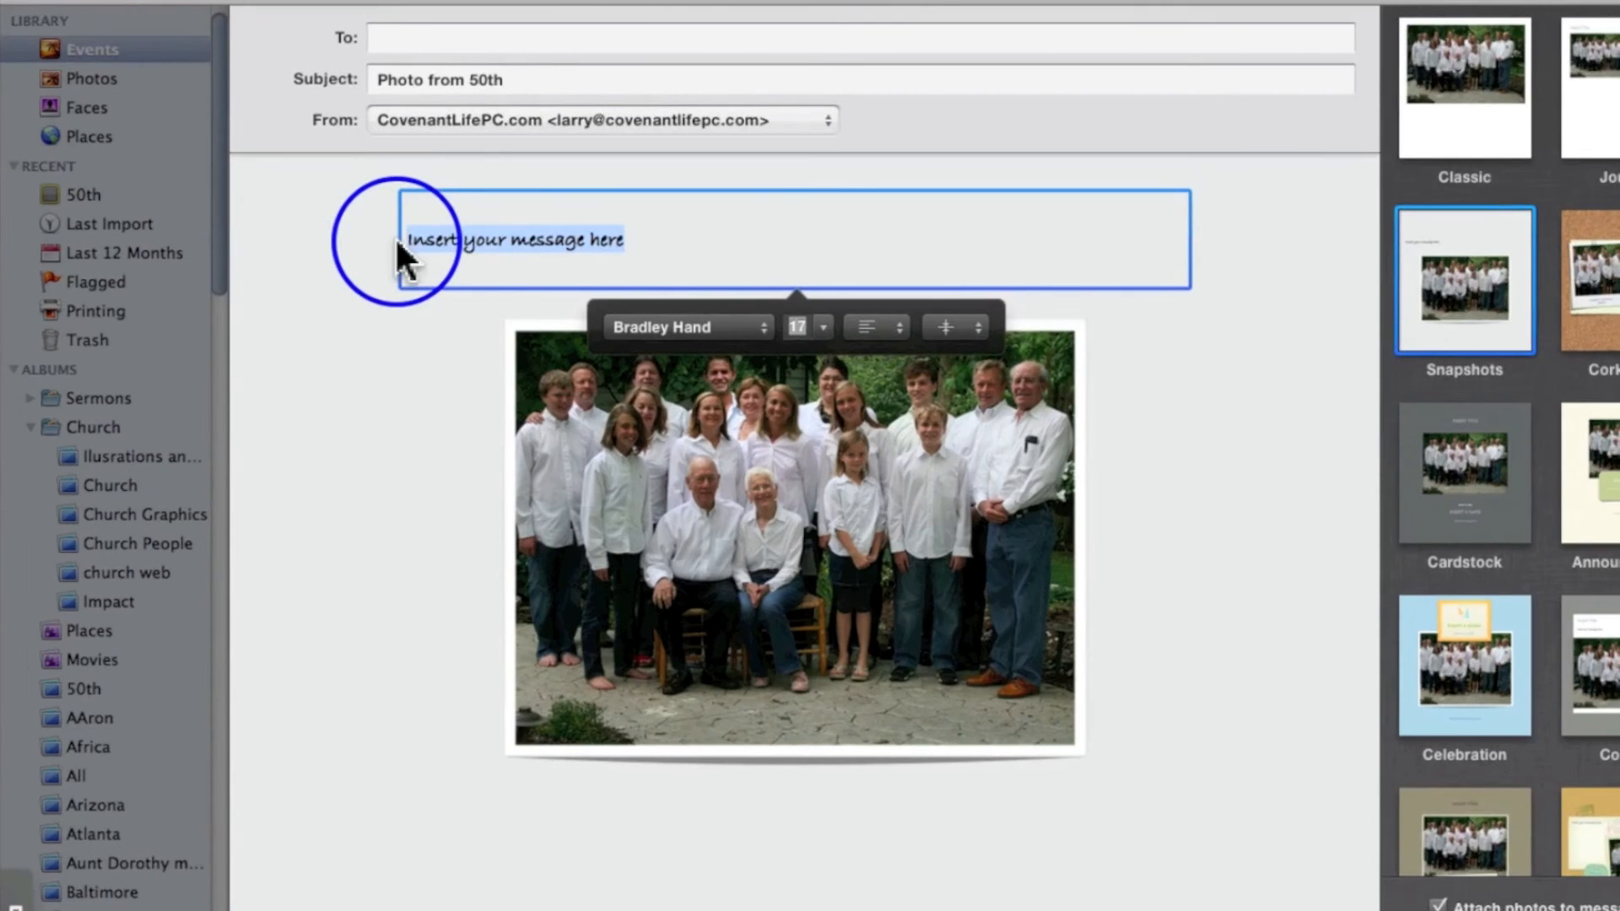
{"action": "type", "text": "Type my own message"}
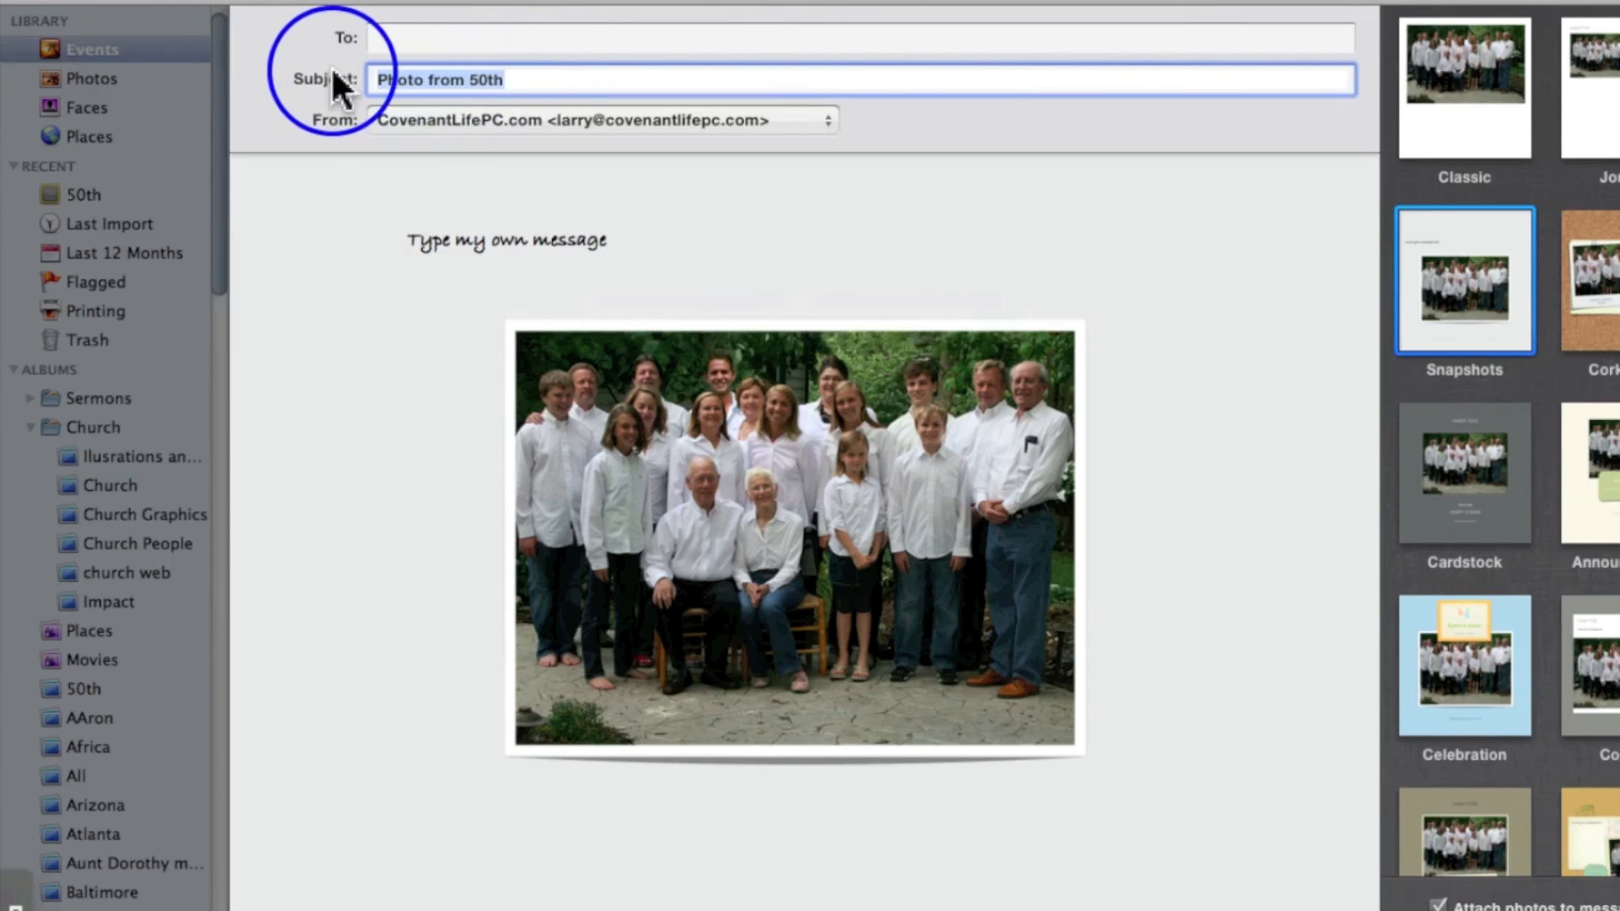
{"action": "type", "text": "subject"}
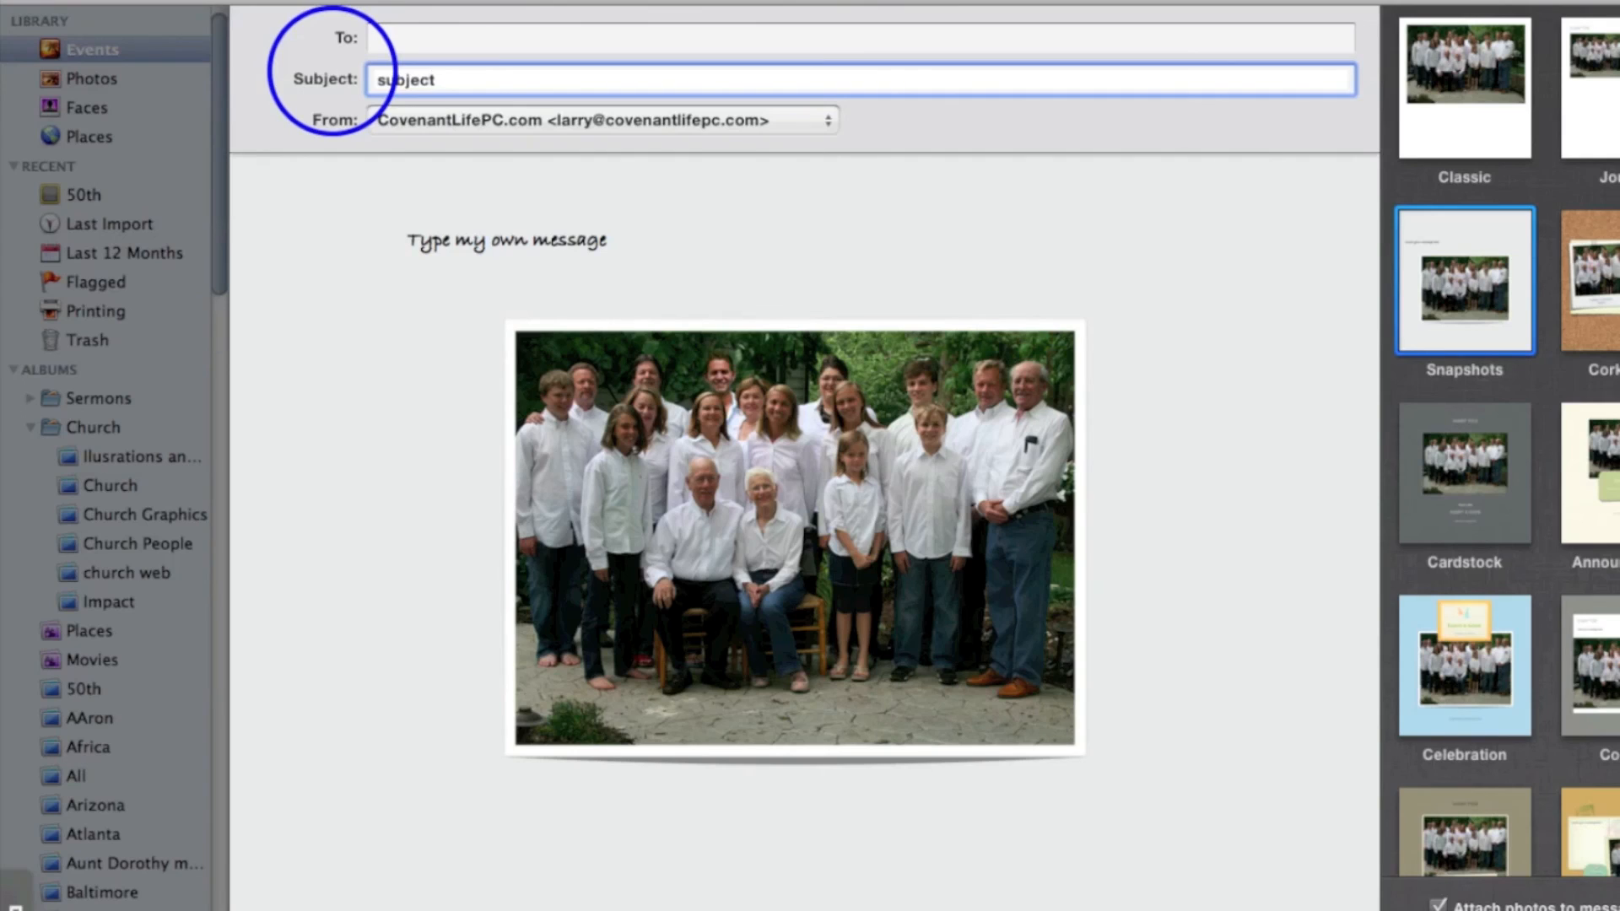